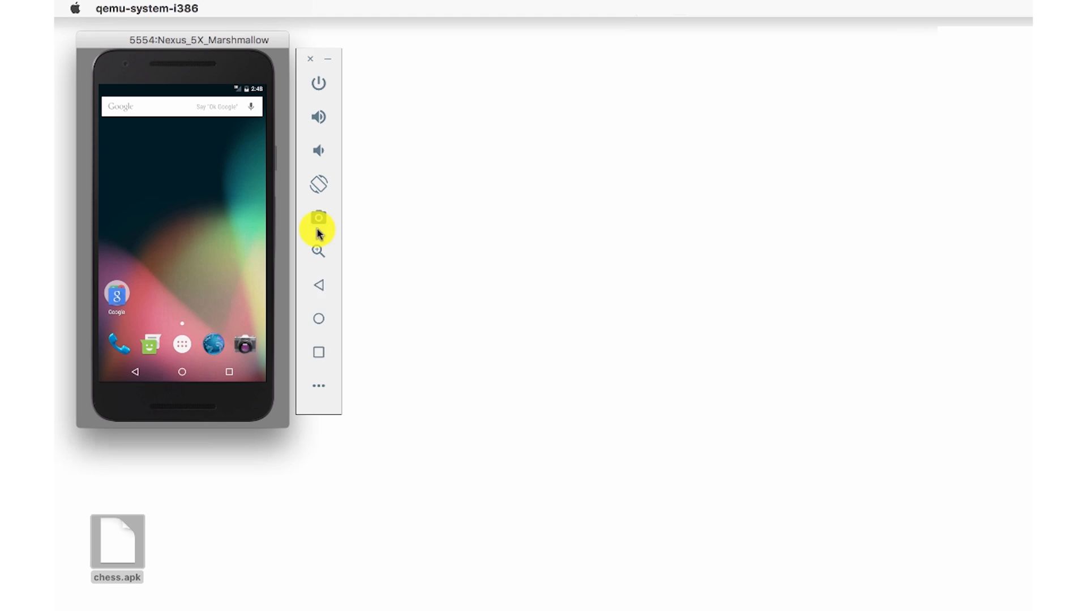
# Step: Switch to Android Studio with the EndlessTunnel project and show Android Monitor's GPU tab
pyautogui.click(318, 185)
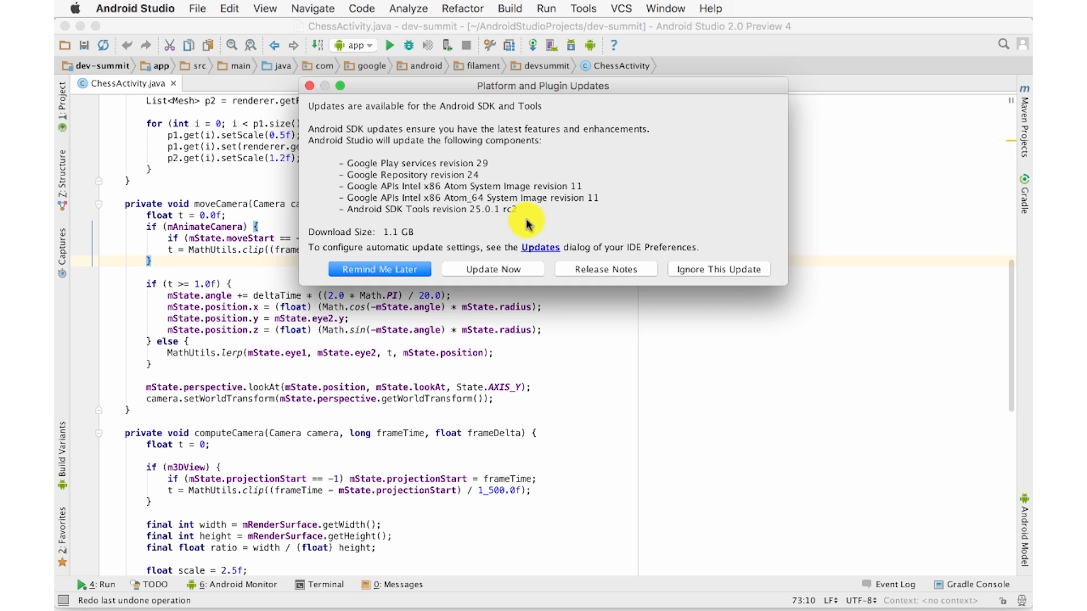
pyautogui.click(540, 247)
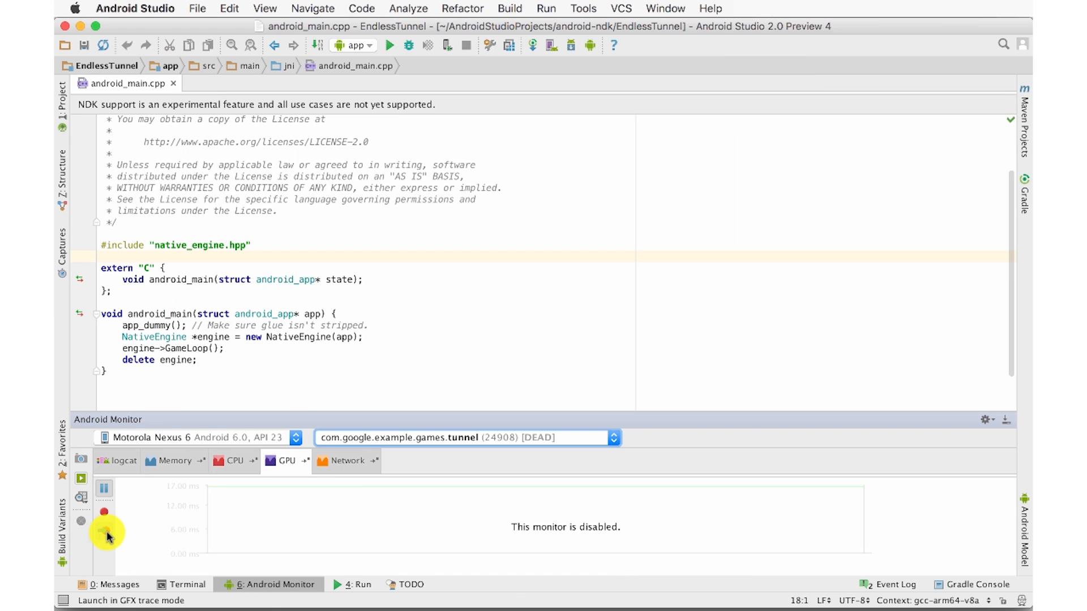
# Step: Capture a graphics trace named 'tunnel' of the tunnel game's NativeActivity
pyautogui.click(108, 533)
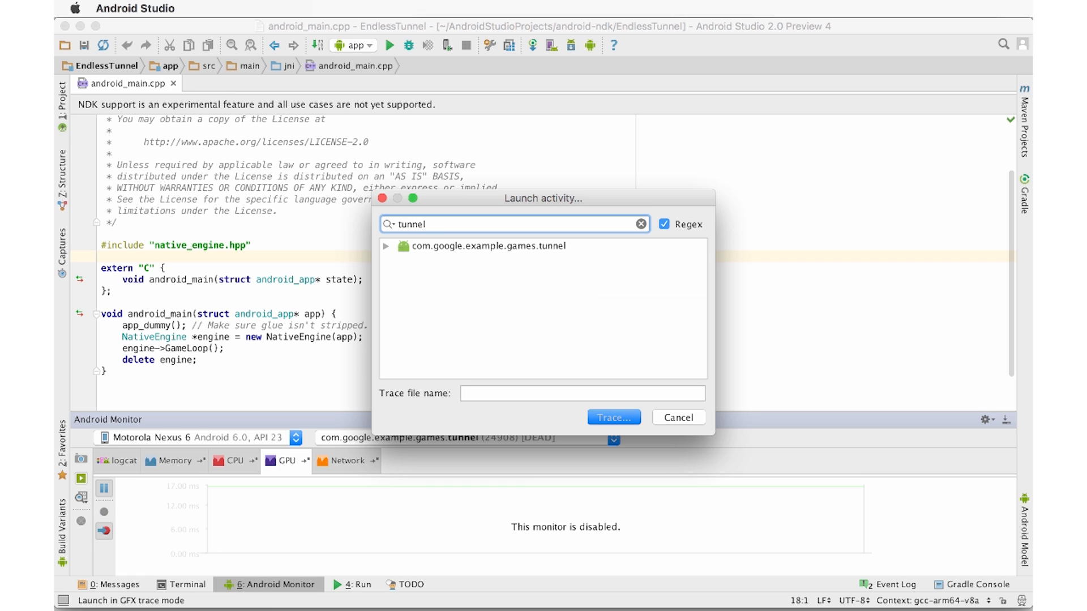
pyautogui.click(386, 246)
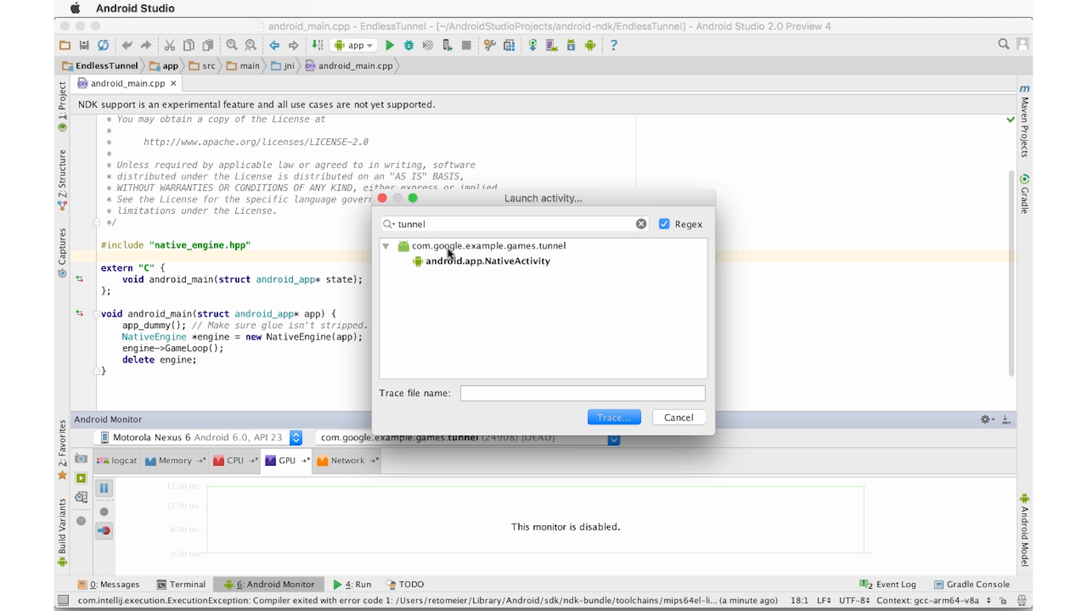
pyautogui.click(612, 417)
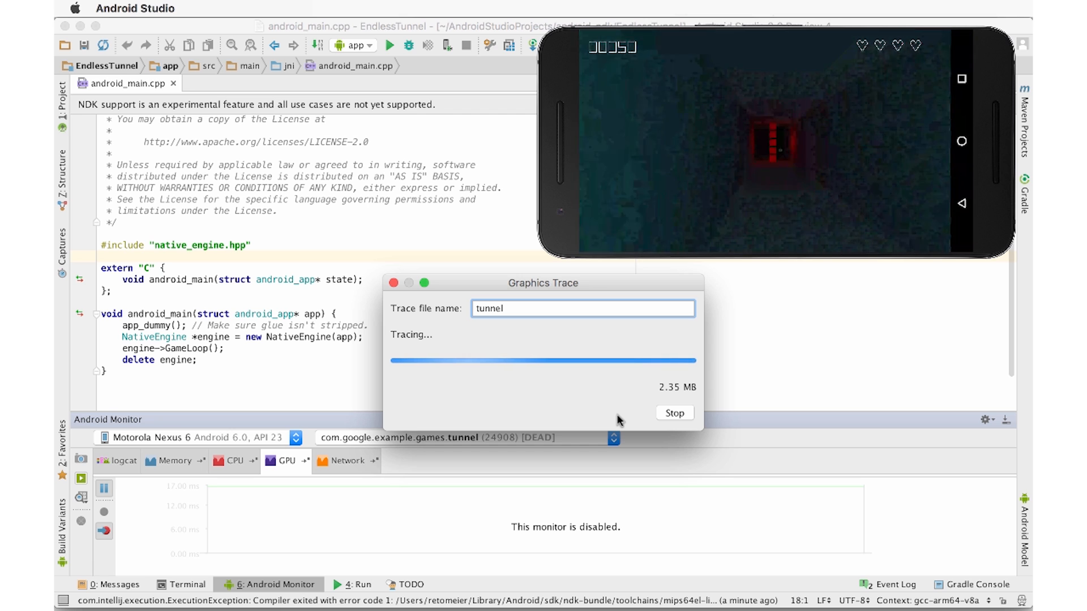
pyautogui.click(674, 413)
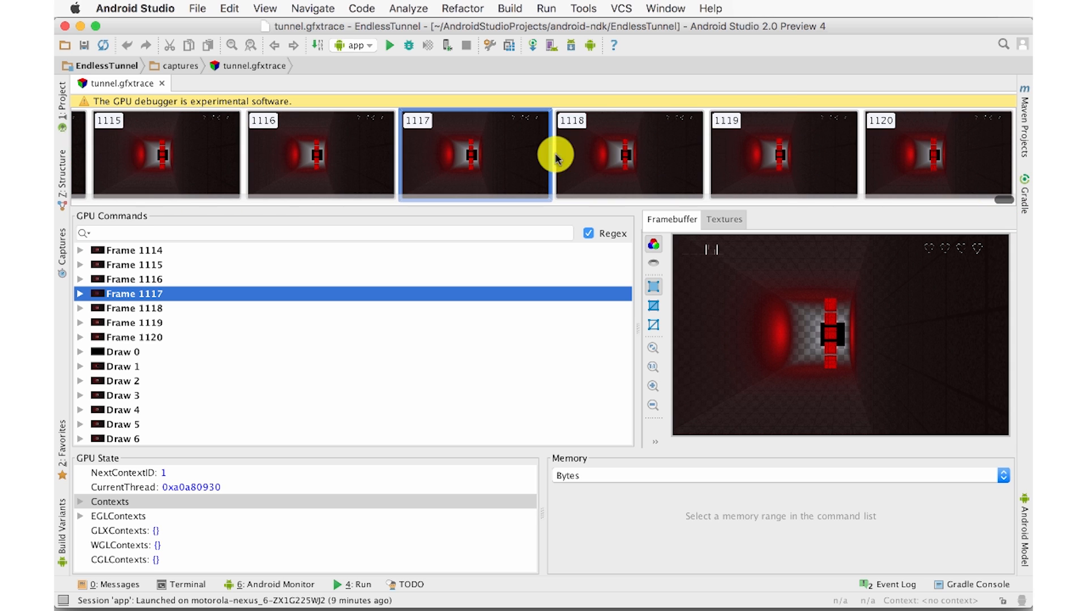
# Step: Inspect frame 1117's Draw 2 commands and glUniformMatrix4fv bytes, then view the textures
pyautogui.click(81, 293)
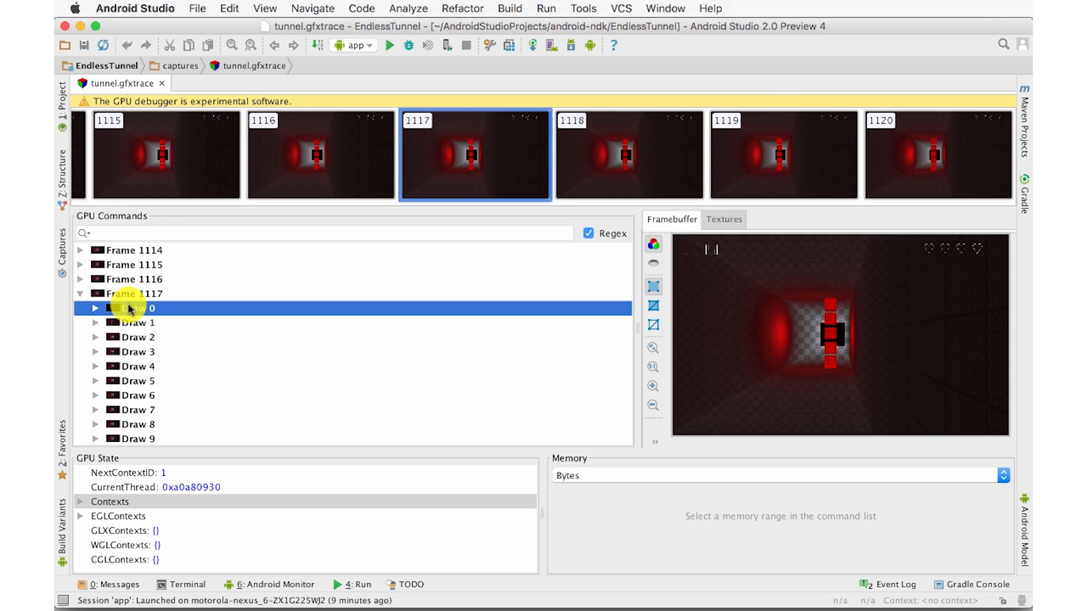
pyautogui.click(136, 337)
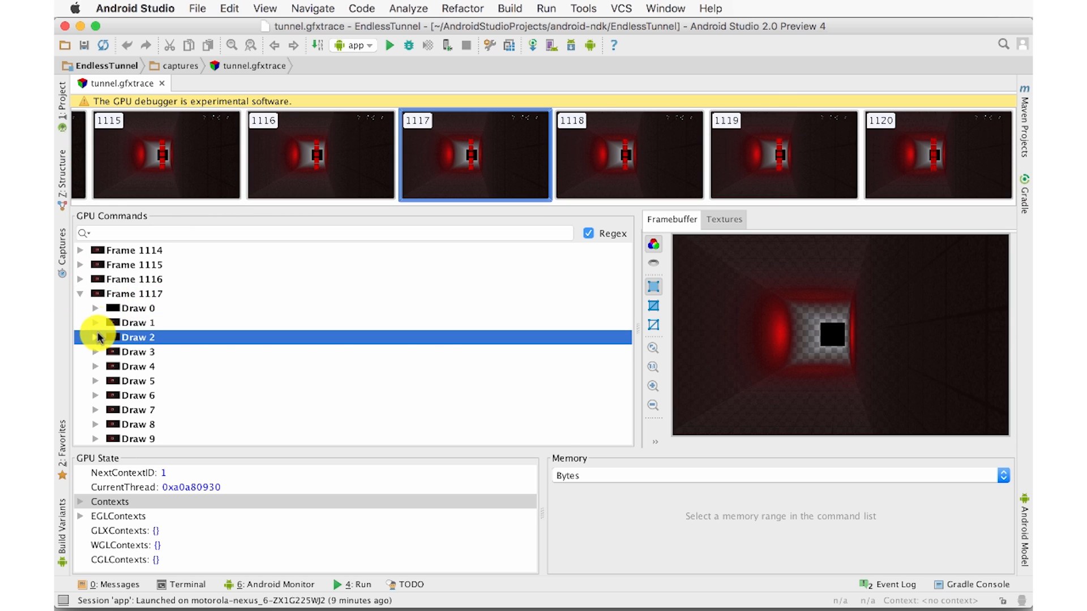
pyautogui.click(96, 337)
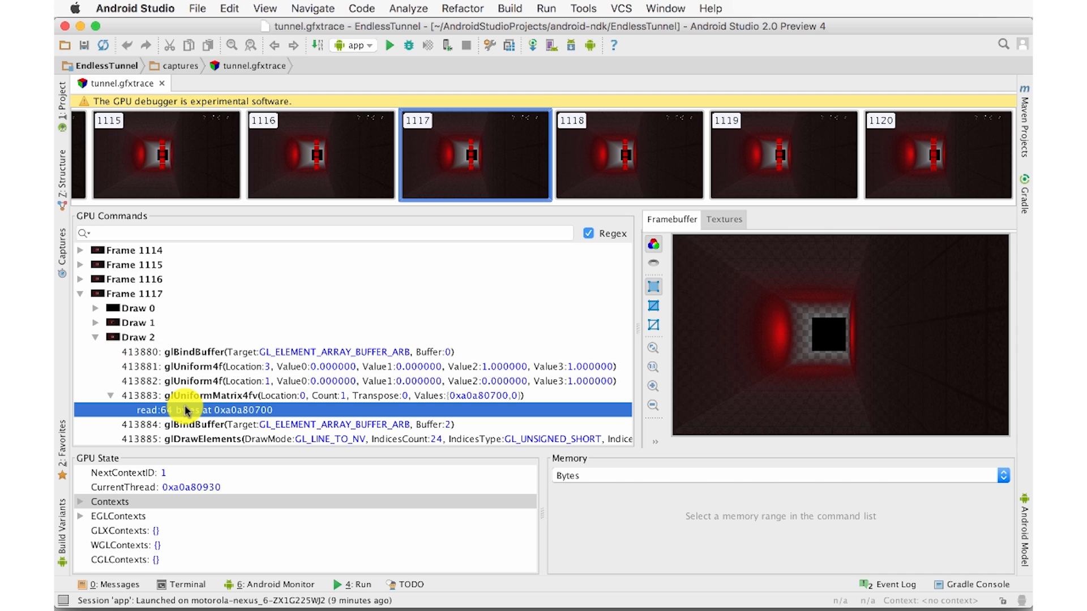
pyautogui.click(200, 410)
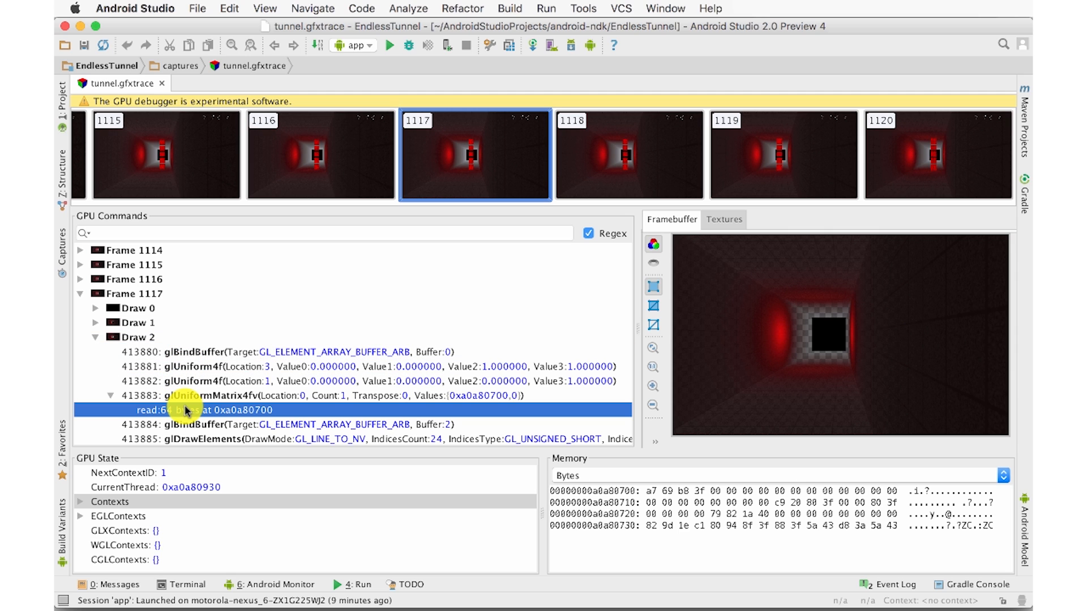
pyautogui.click(723, 220)
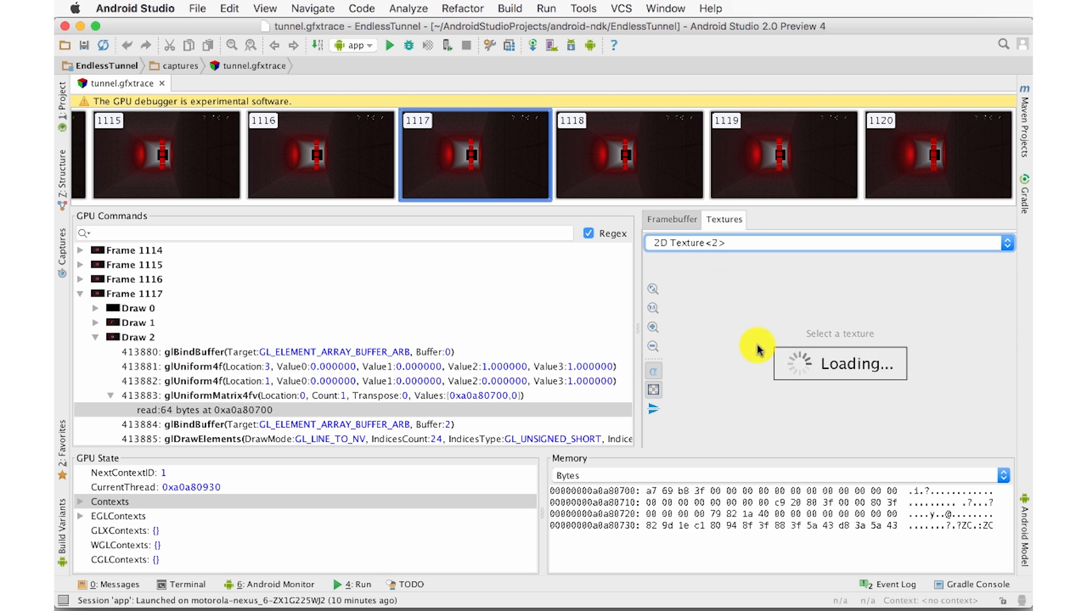
pyautogui.click(110, 502)
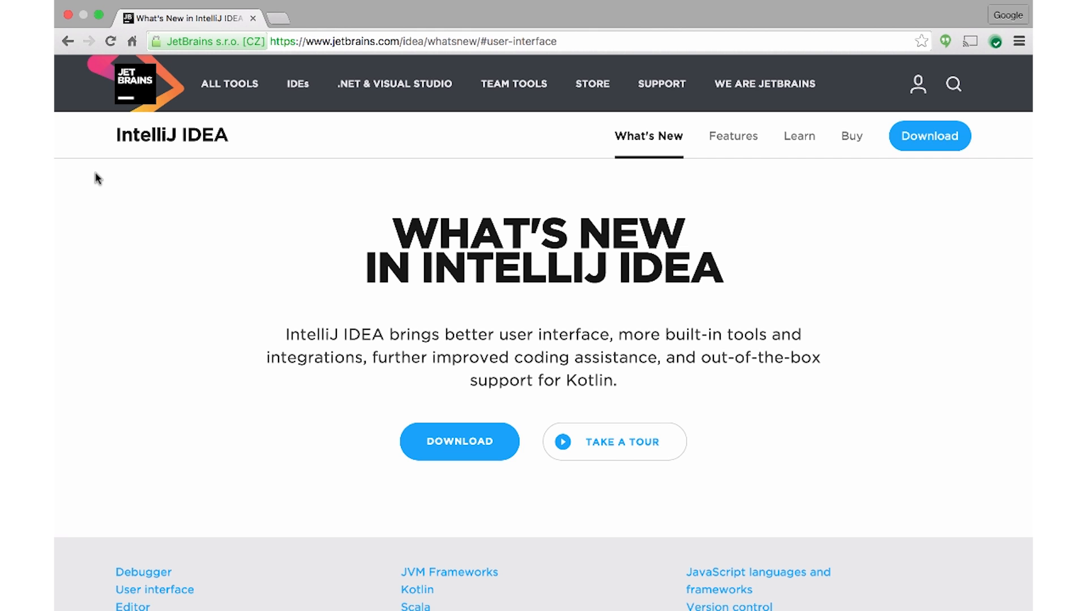
# Step: Read the version control improvements section of the IntelliJ IDEA What's New page
pyautogui.click(729, 164)
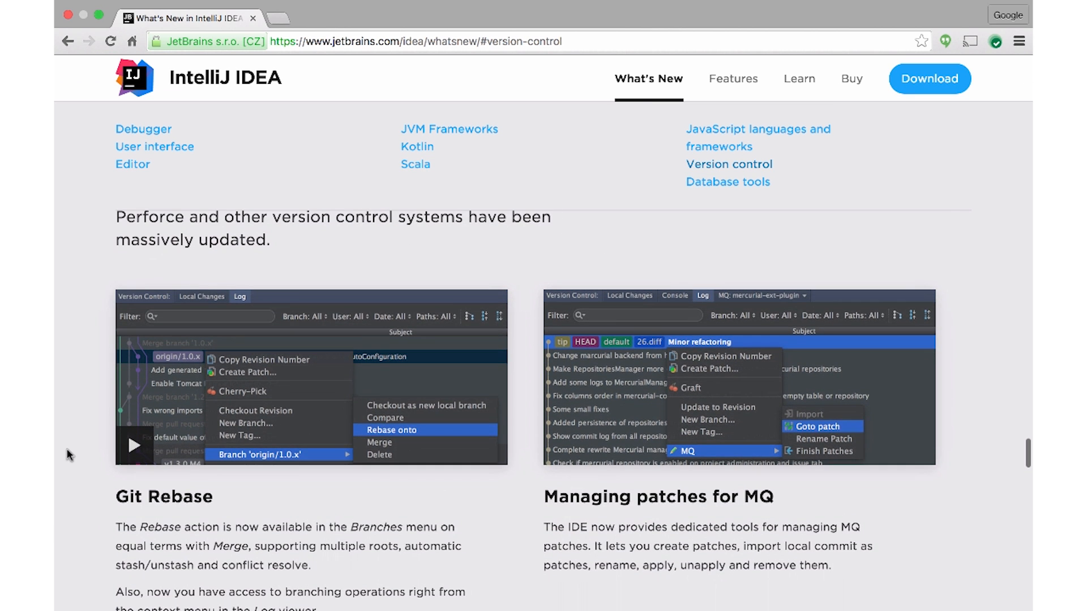
pyautogui.scroll(-3)
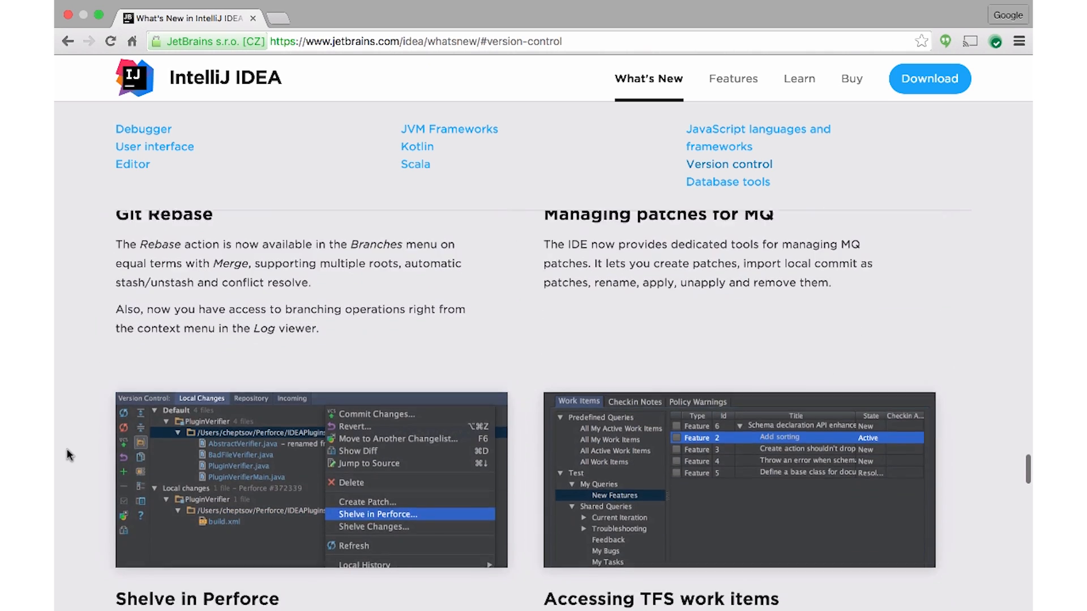
pyautogui.scroll(-3)
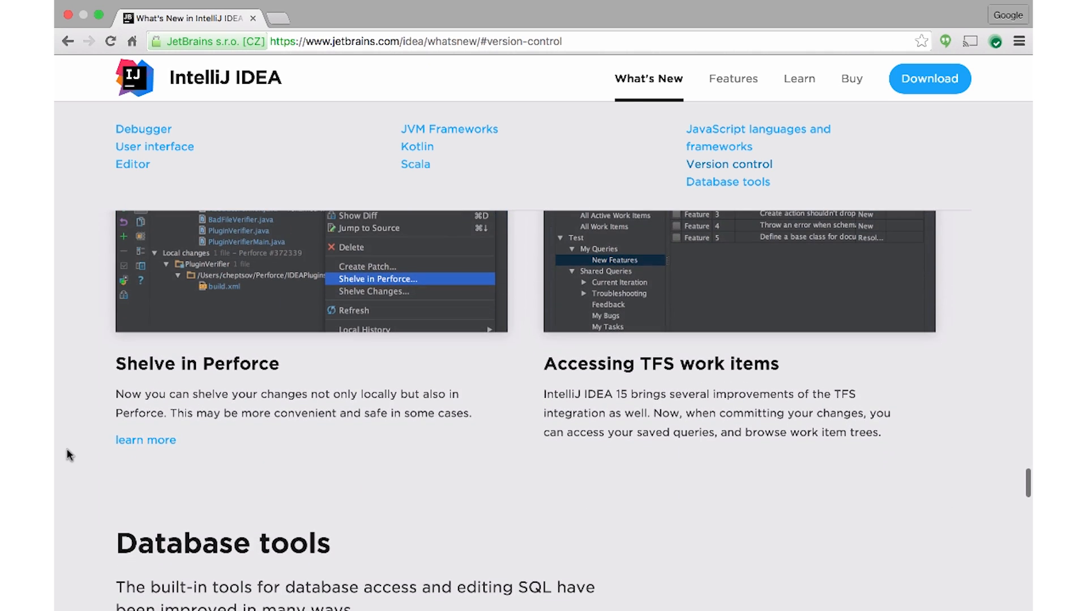
# Step: Browse the user interface improvements section of the page
pyautogui.click(154, 146)
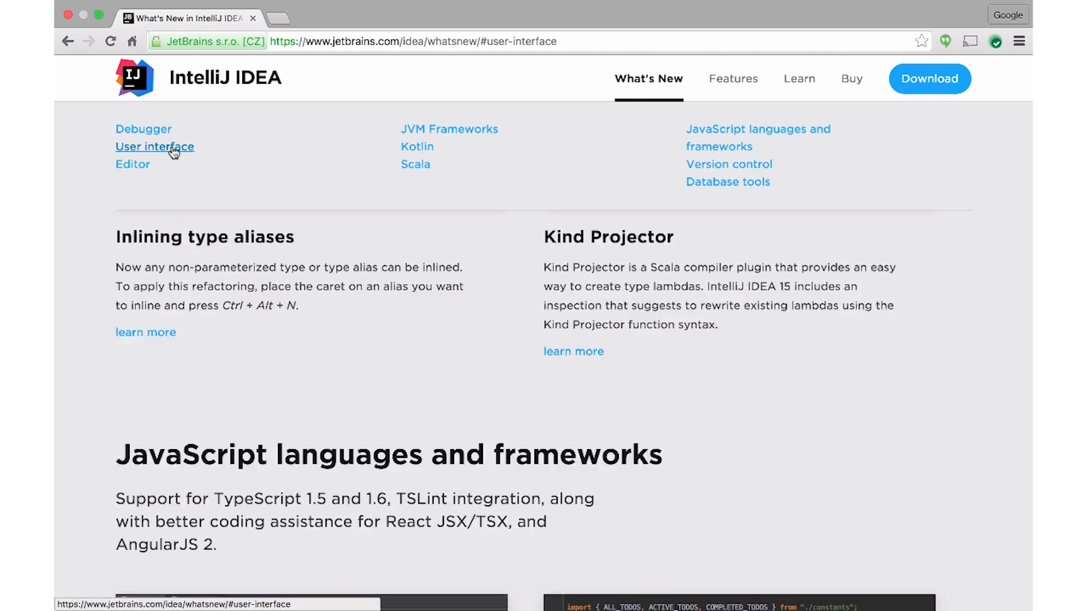
pyautogui.click(154, 146)
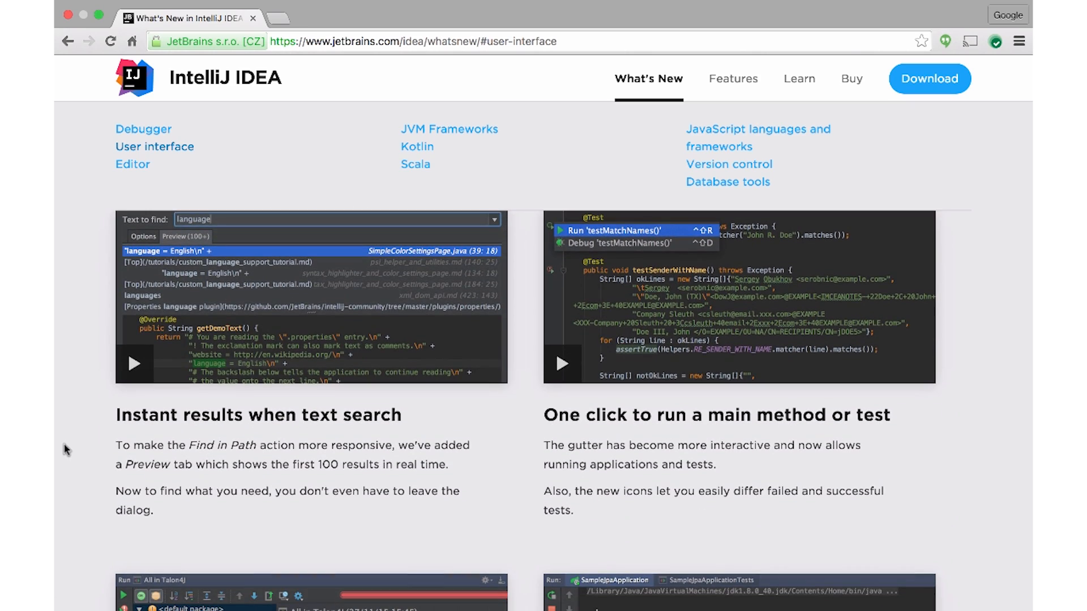
pyautogui.scroll(-3)
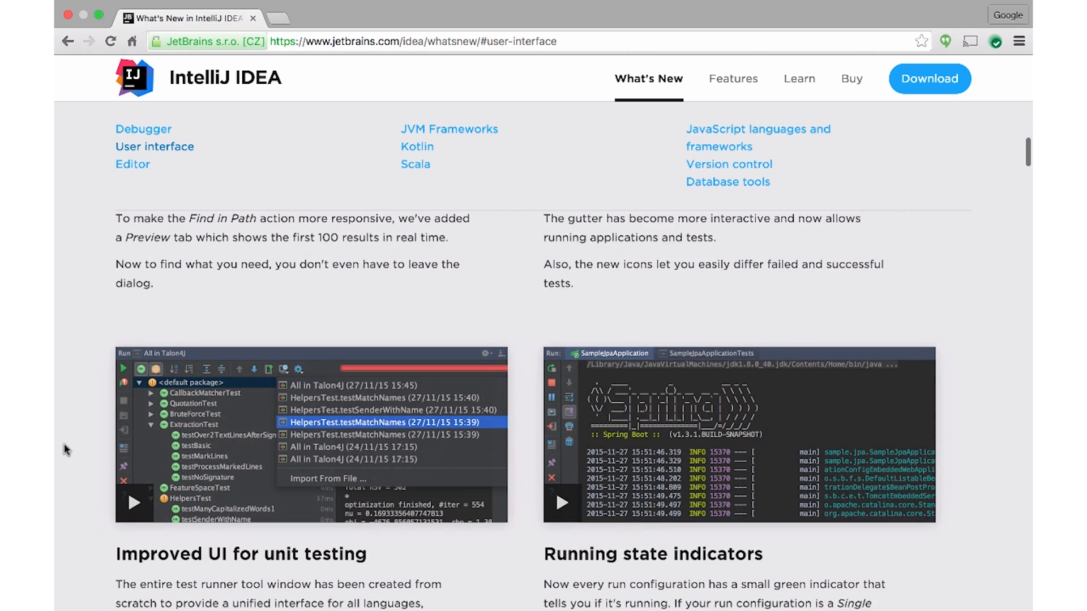
pyautogui.scroll(-3)
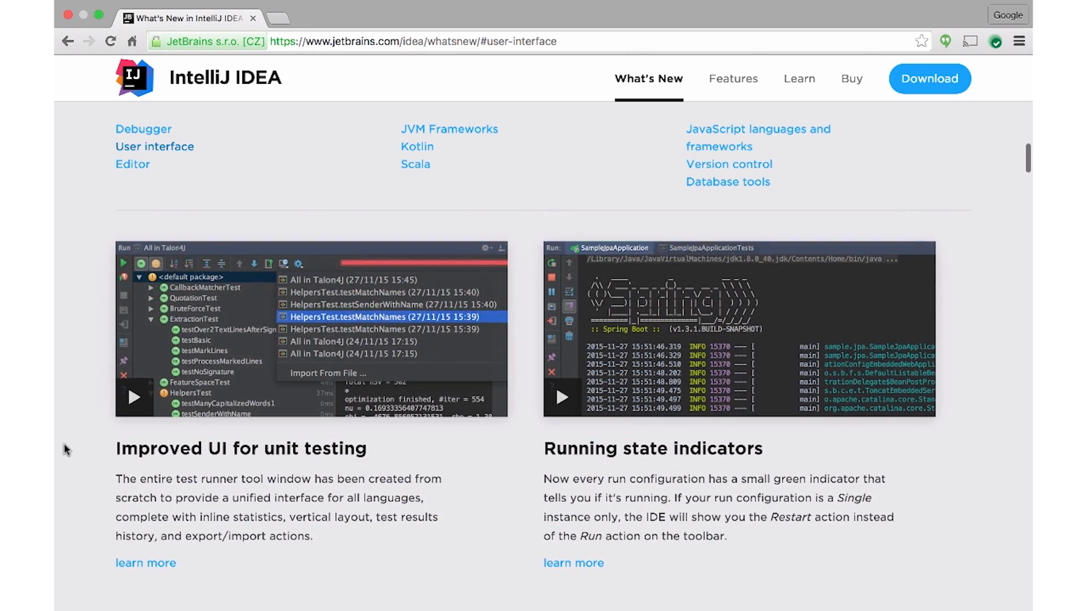
pyautogui.scroll(-3)
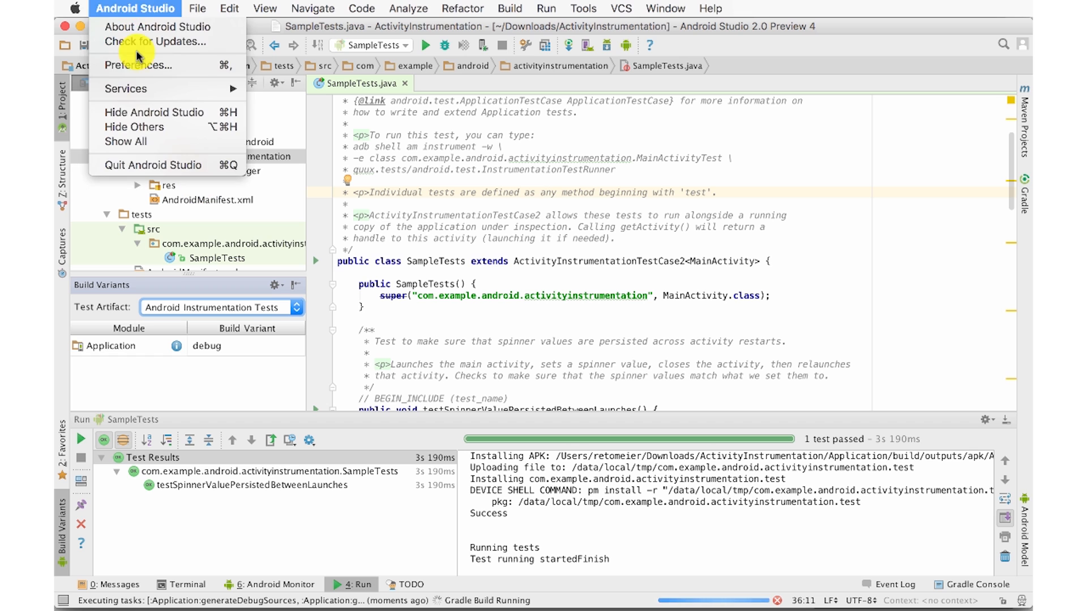
# Step: Enable the experimental 'Enable all test artifacts' Gradle setting in Preferences
pyautogui.click(140, 64)
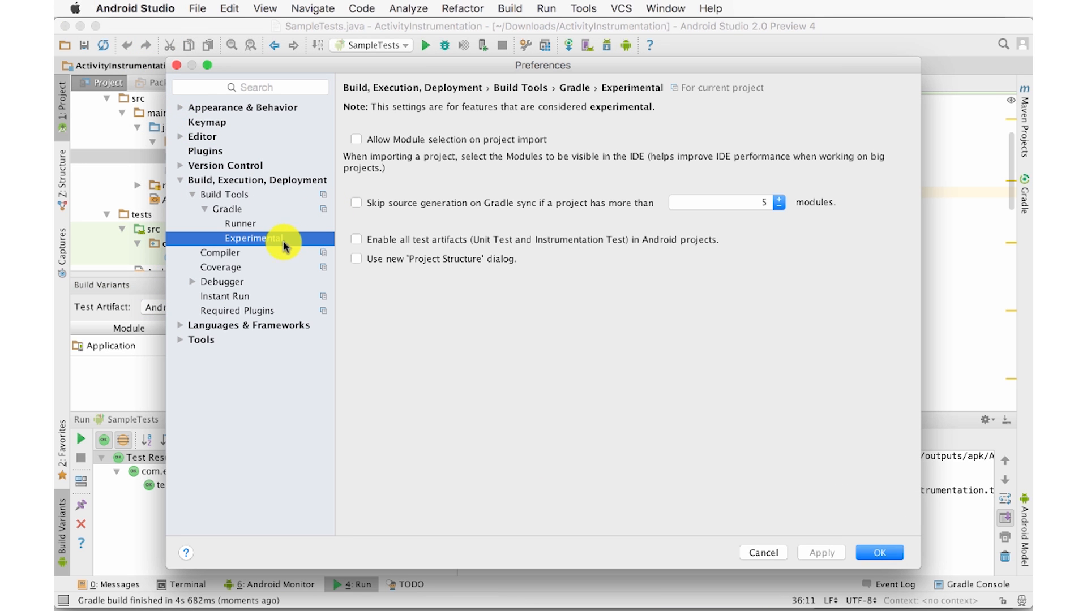
pyautogui.click(356, 240)
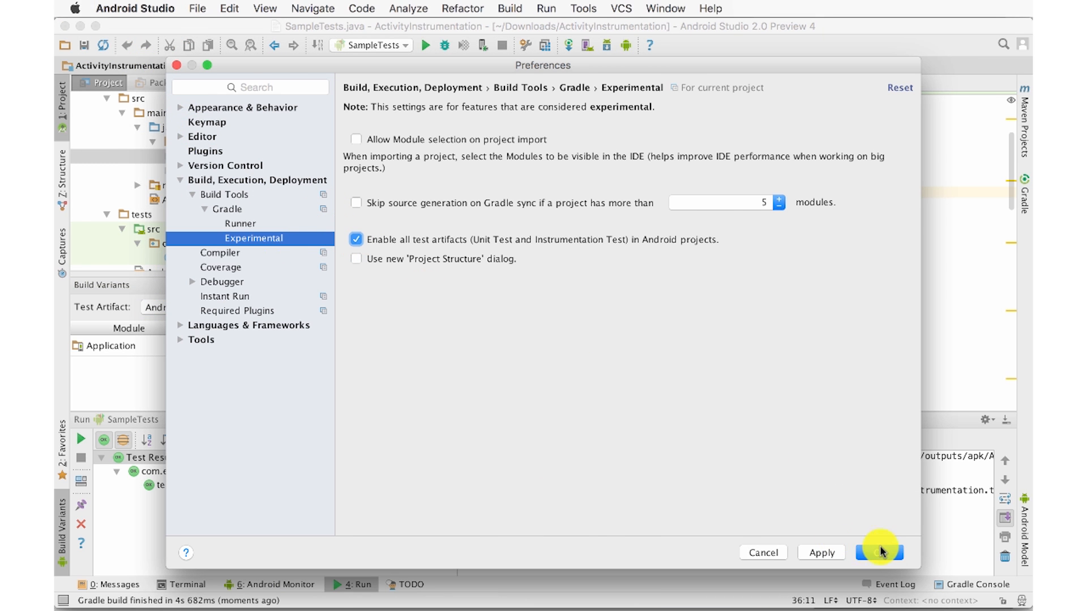
pyautogui.click(879, 553)
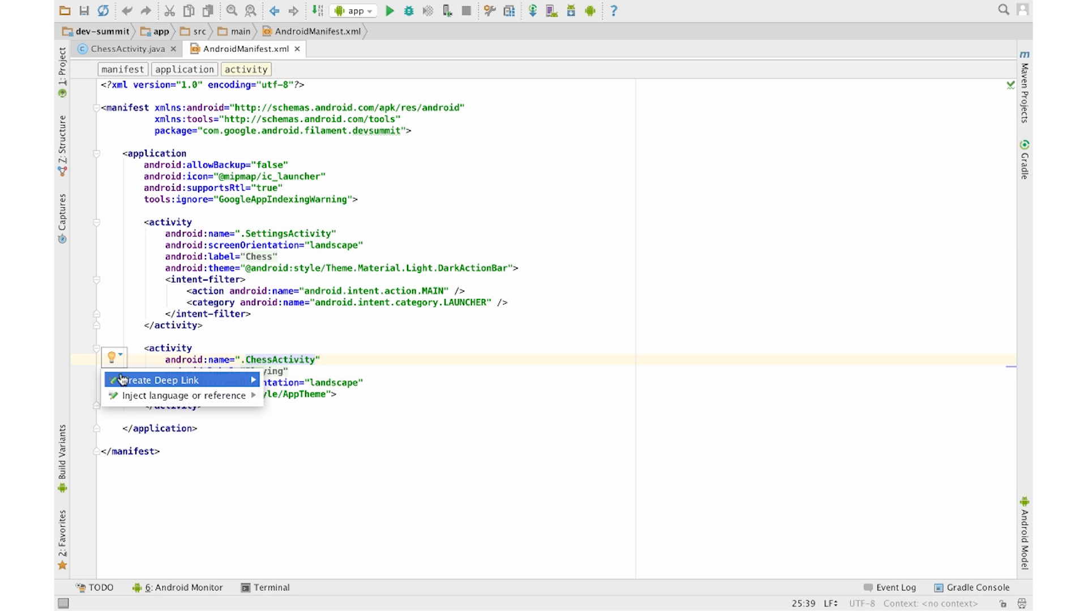
pyautogui.click(157, 380)
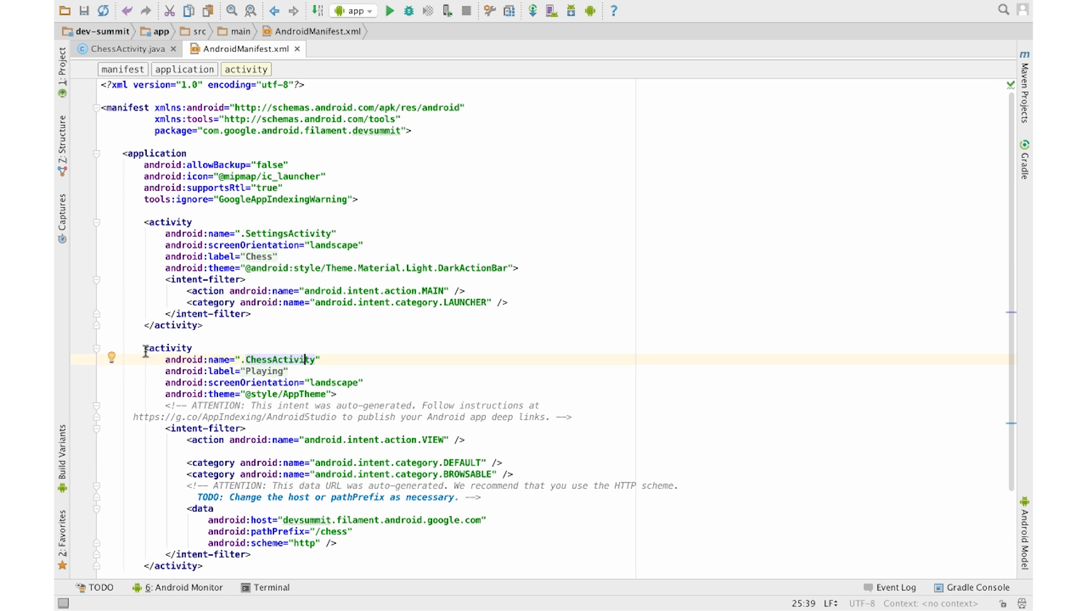
pyautogui.click(546, 9)
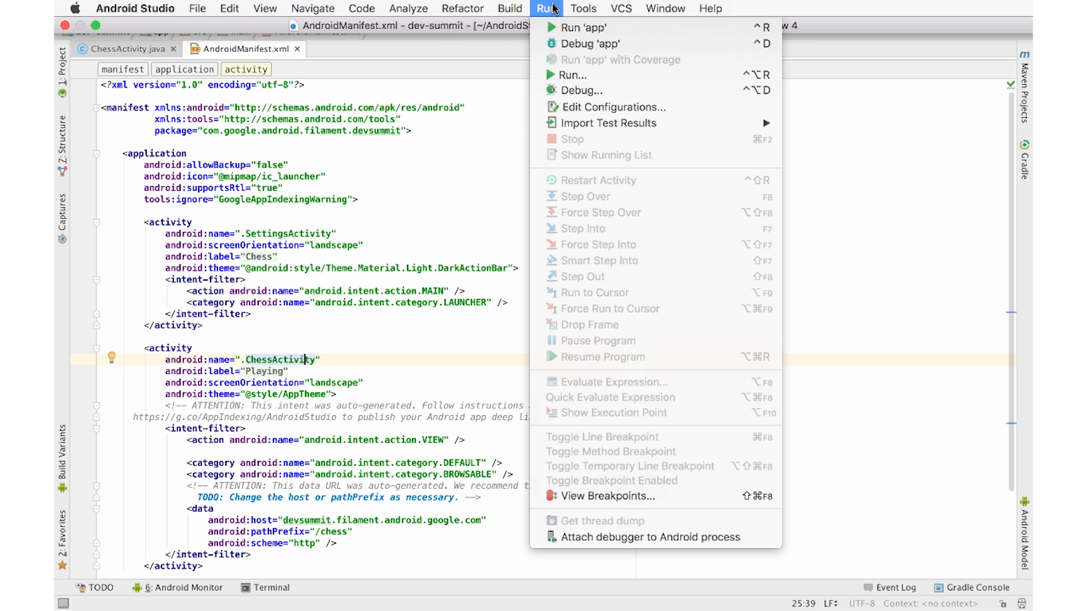
pyautogui.click(615, 107)
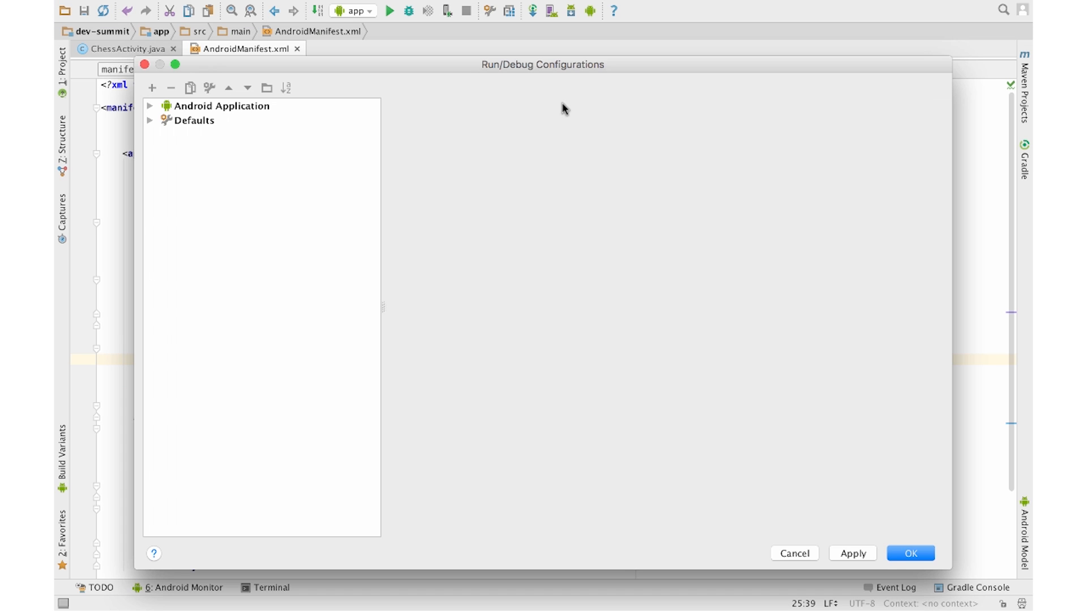
pyautogui.click(512, 258)
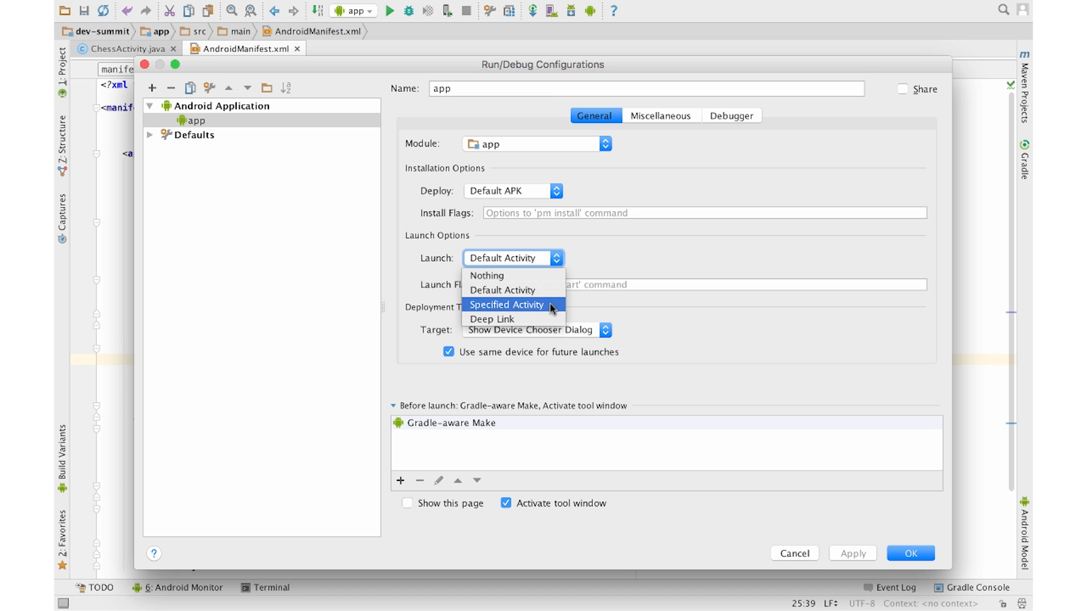
pyautogui.click(492, 319)
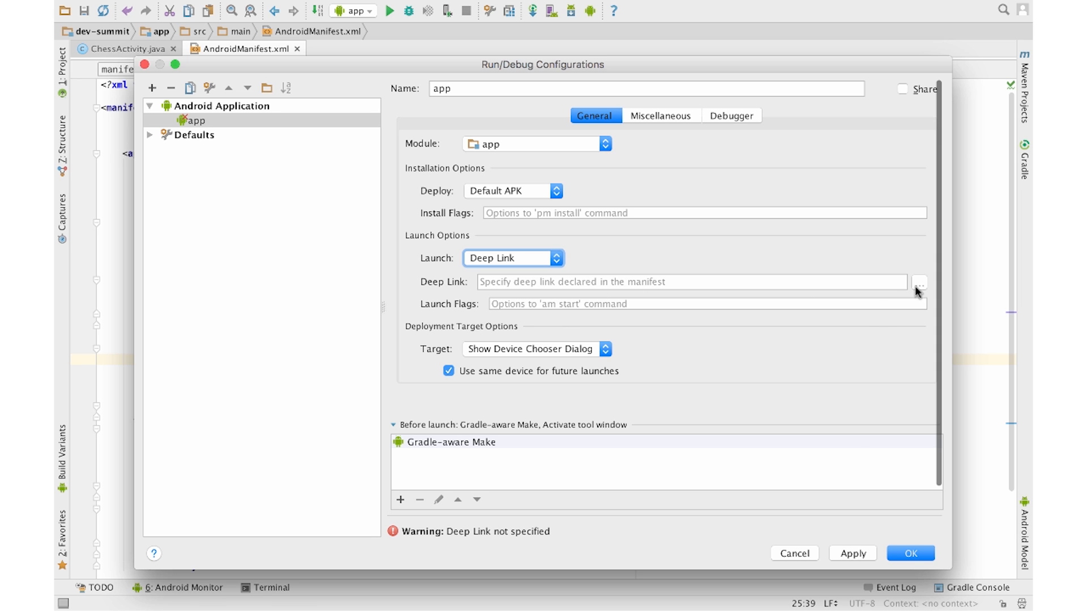
pyautogui.write('http://devsummit.filament.android.google.com/chess')
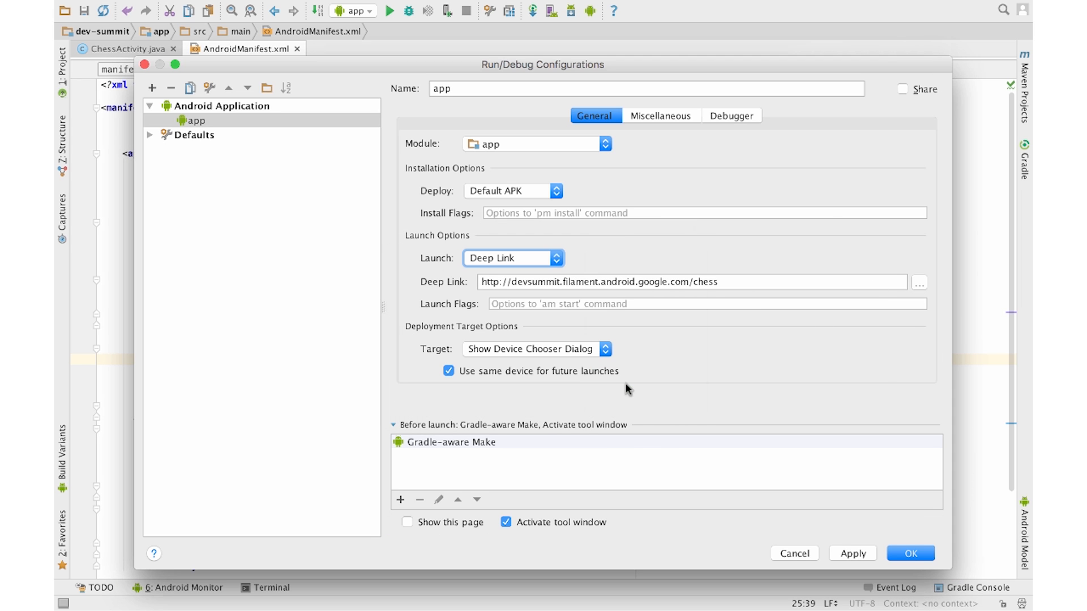